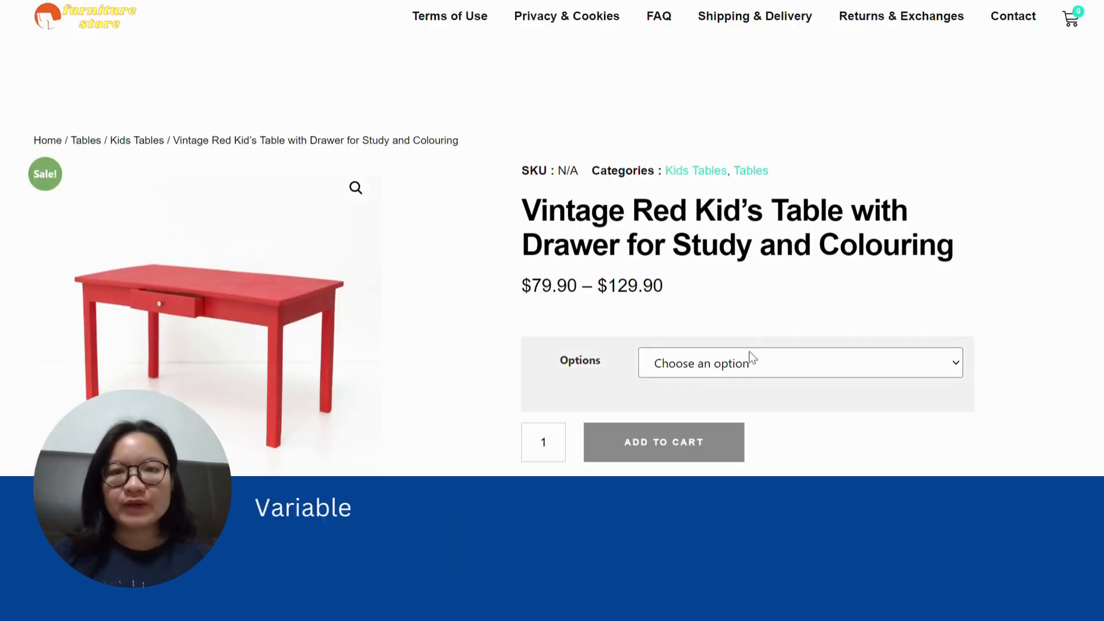
# - Preview the Red with drawer, Wooden Square and Rounded Corners designs in the storefront Options dropdown
pyautogui.click(799, 361)
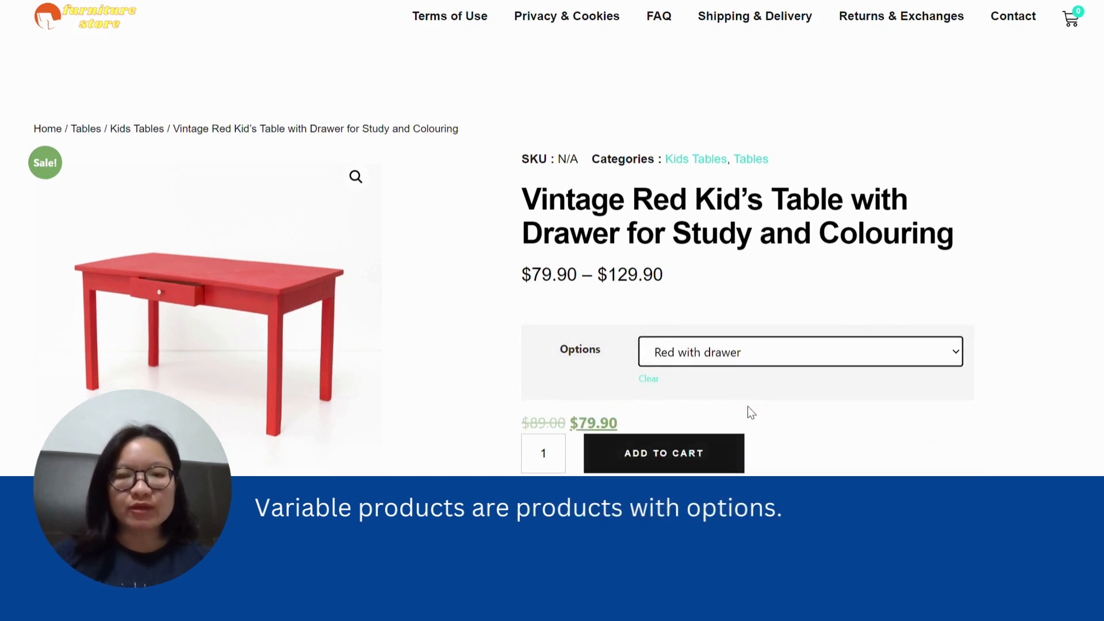
pyautogui.click(799, 352)
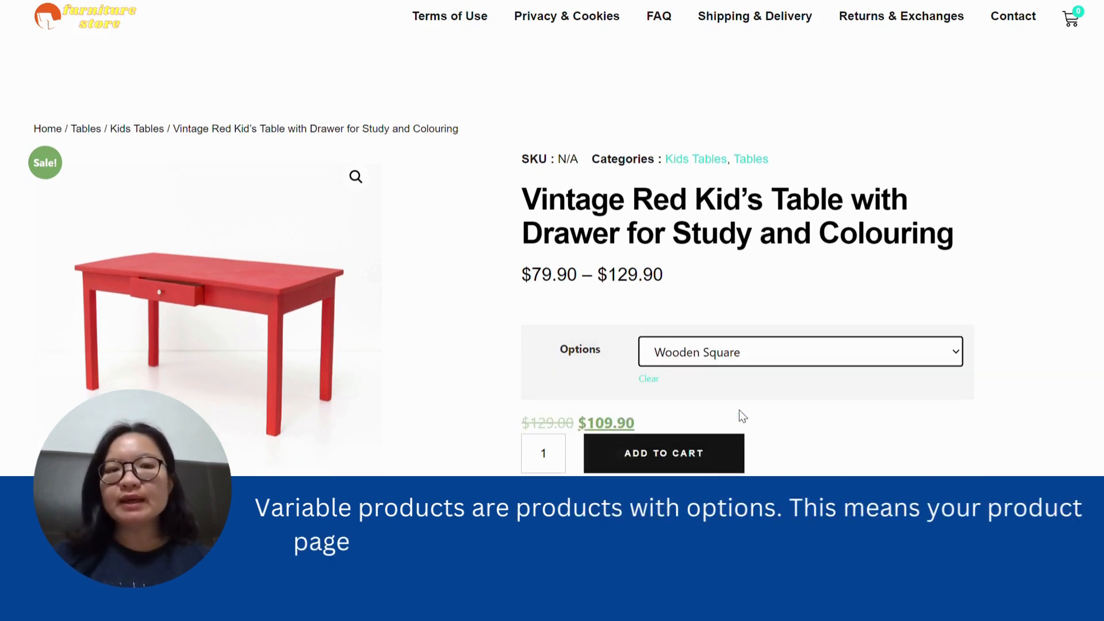
pyautogui.click(800, 351)
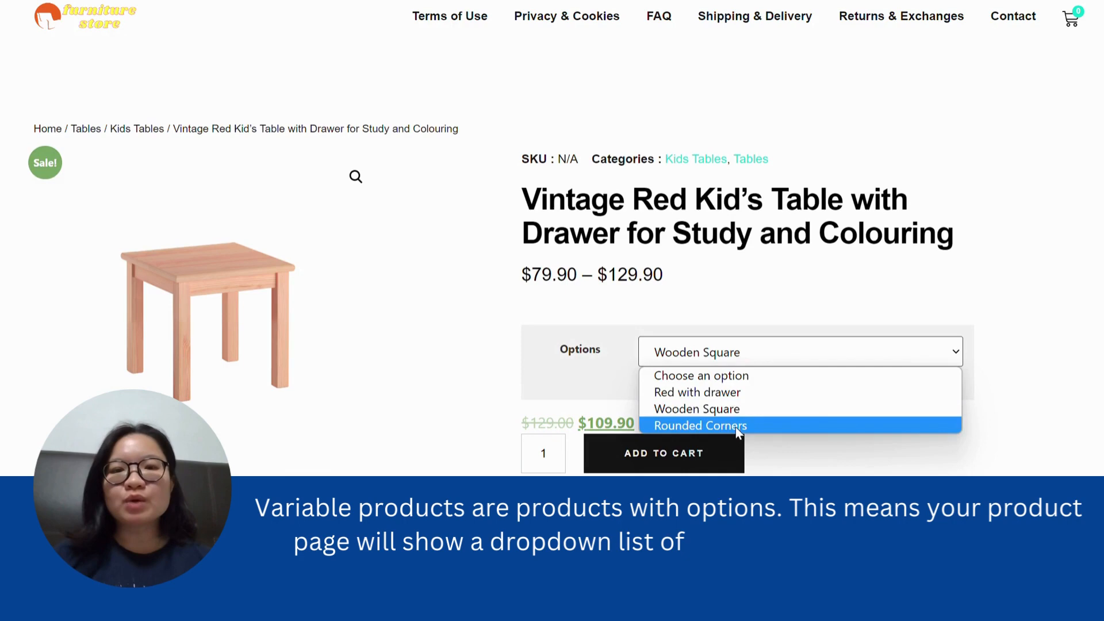
pyautogui.click(700, 426)
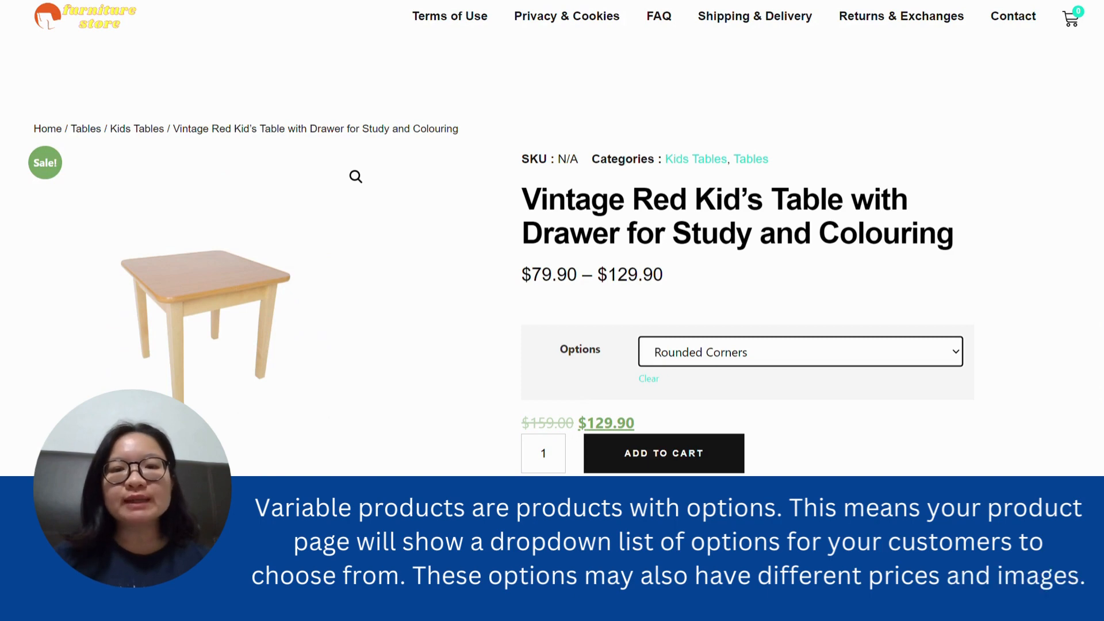
pyautogui.click(799, 352)
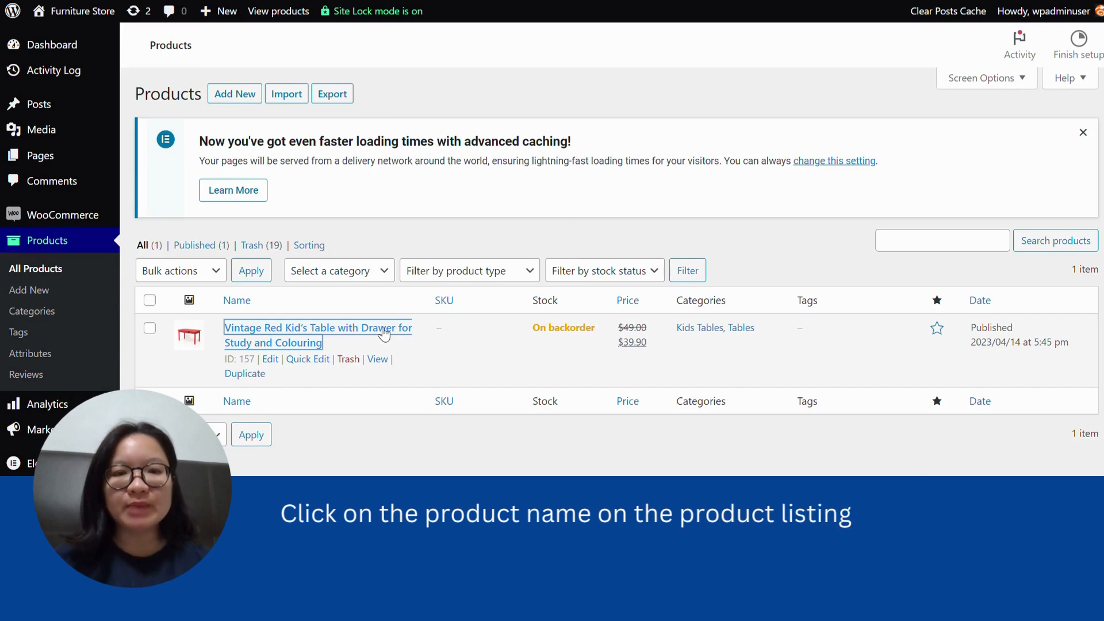
# - Edit the Vintage Red Kid's Table and switch its product data type to Variable product
pyautogui.click(317, 327)
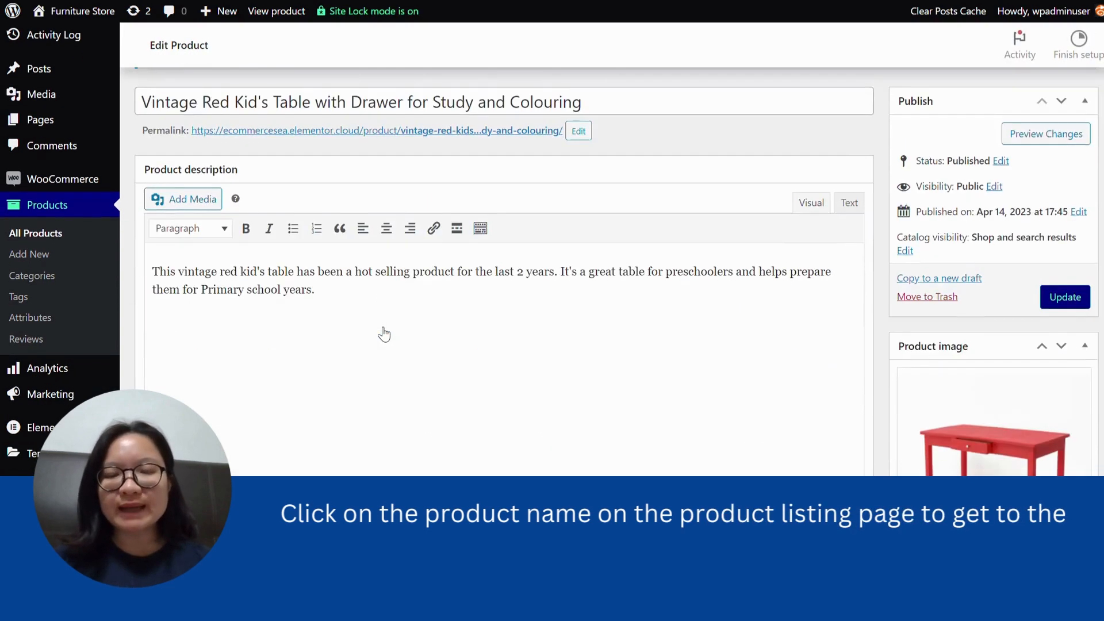
pyautogui.scroll(-3)
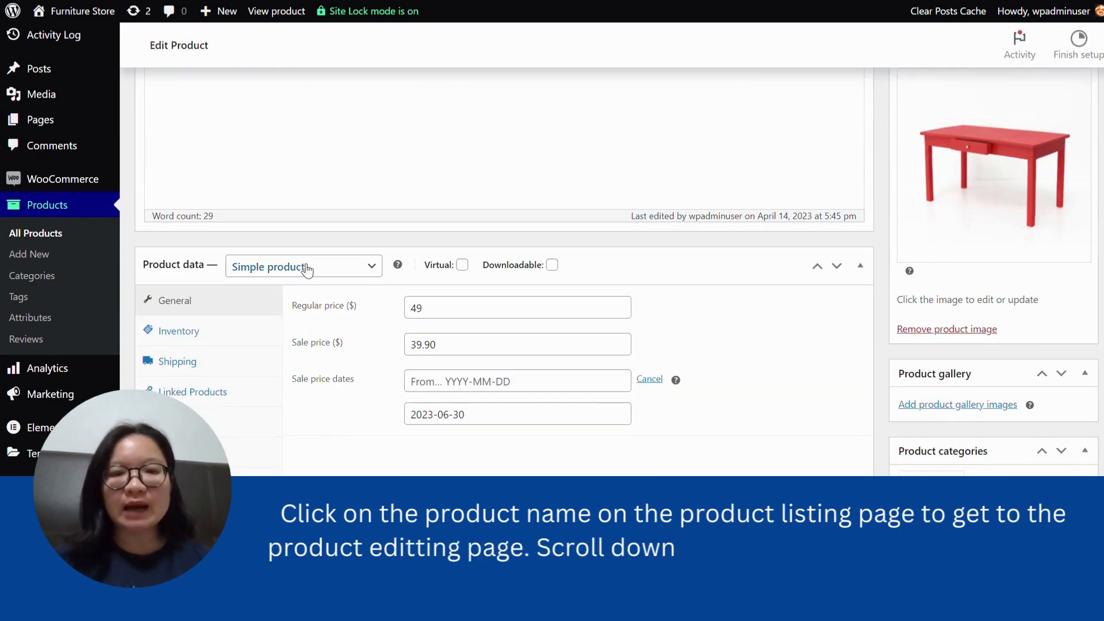
pyautogui.click(303, 266)
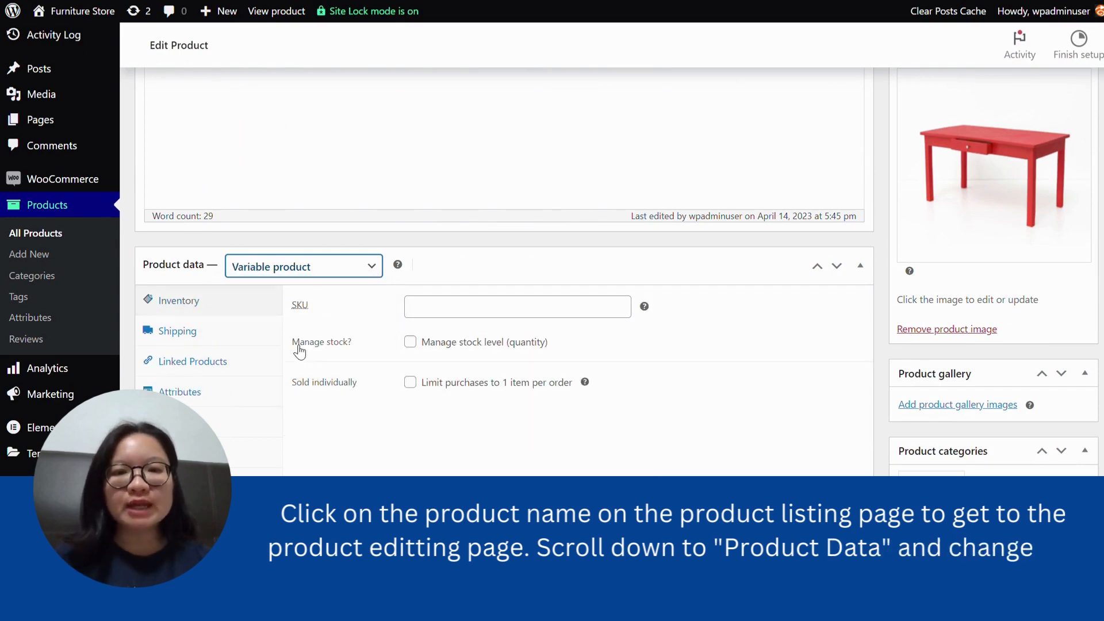
pyautogui.moveTo(493, 61)
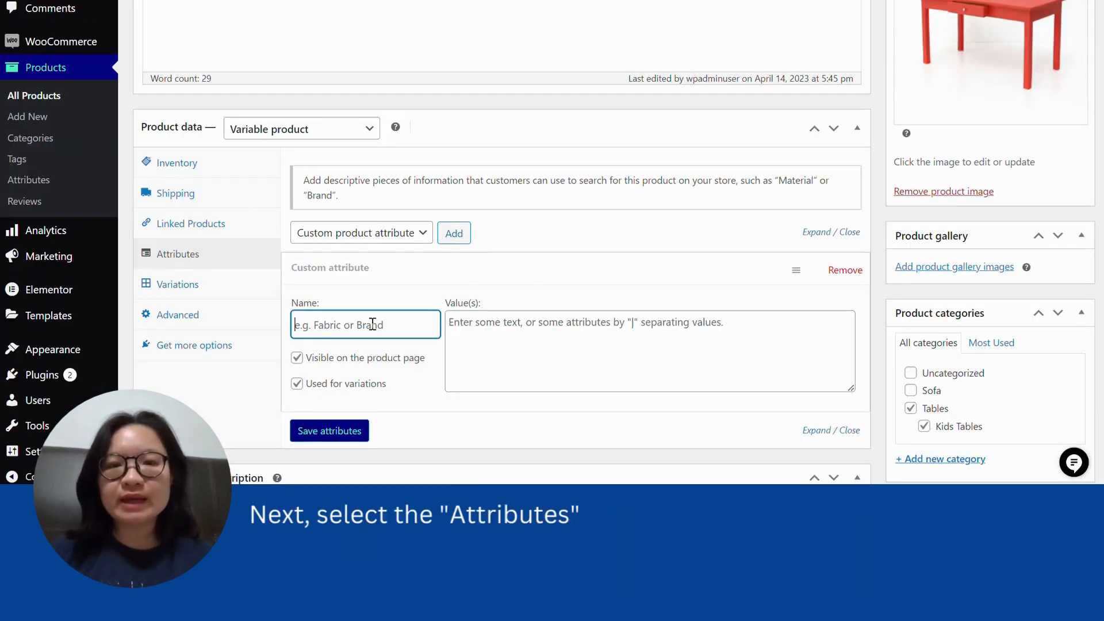
# - Add the 'Design Options' attribute with values Red Long Table and Wooden Square, used for variations, and save it
pyautogui.write('Options')
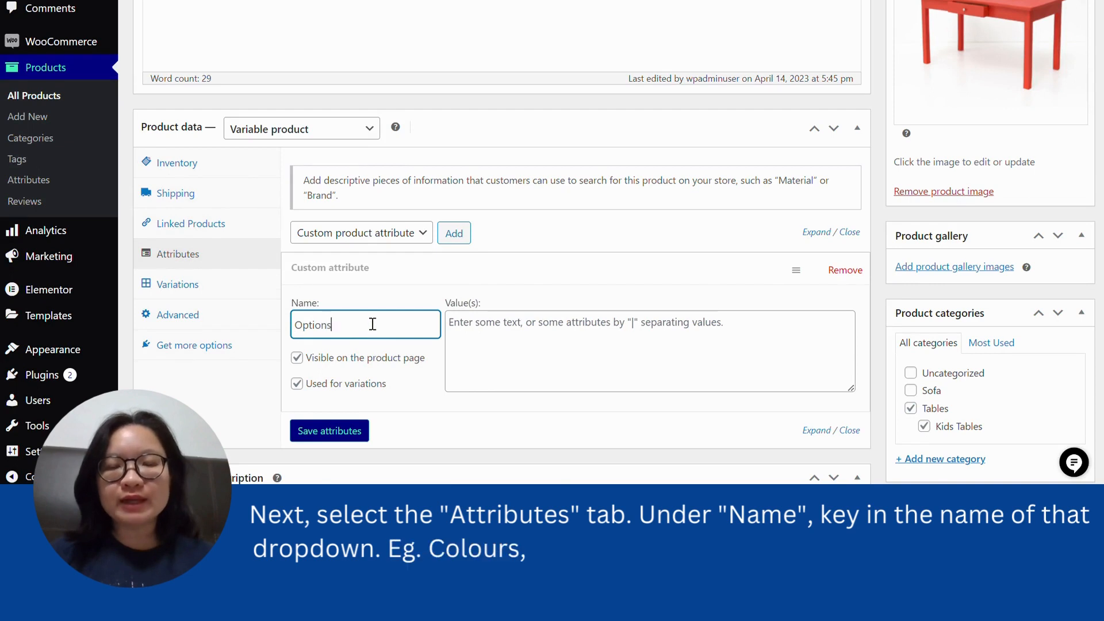
pyautogui.write('Design')
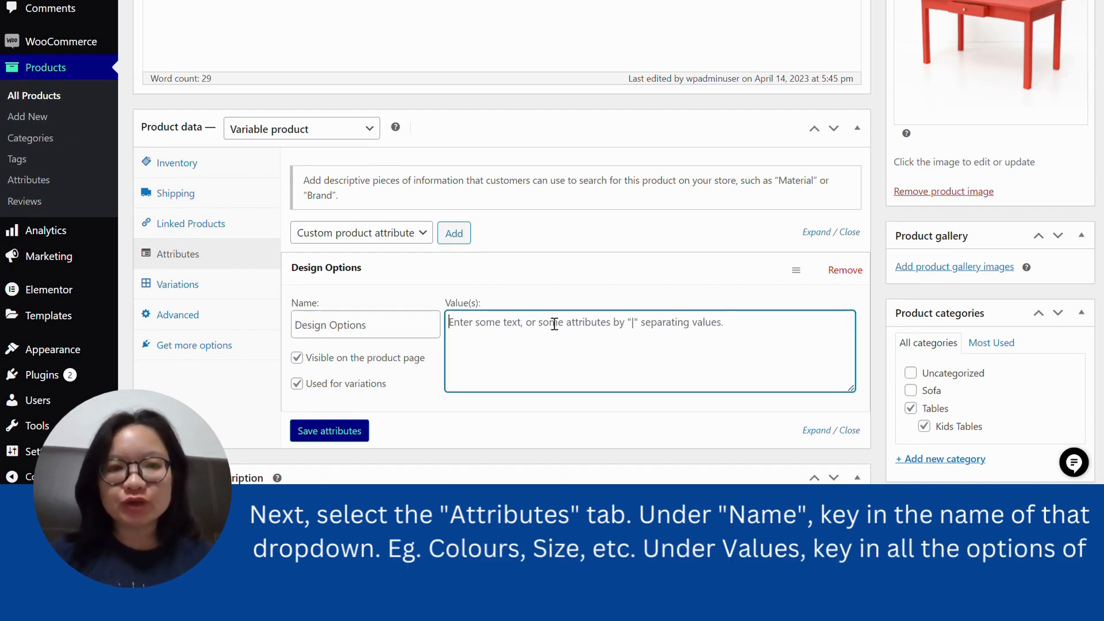
pyautogui.write('Red Long')
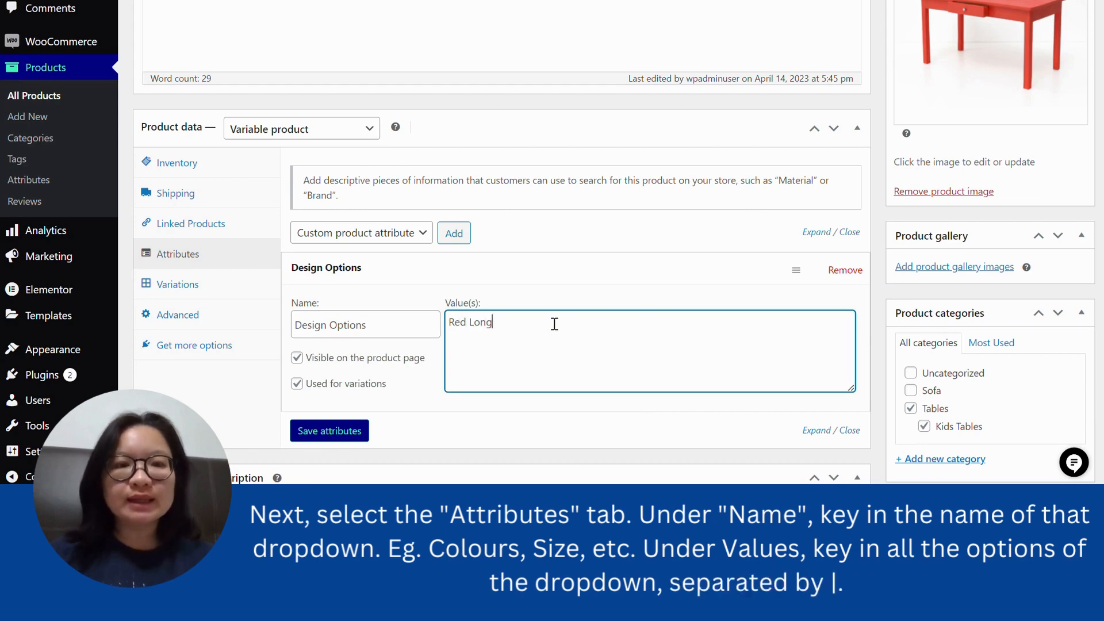
pyautogui.write('Table')
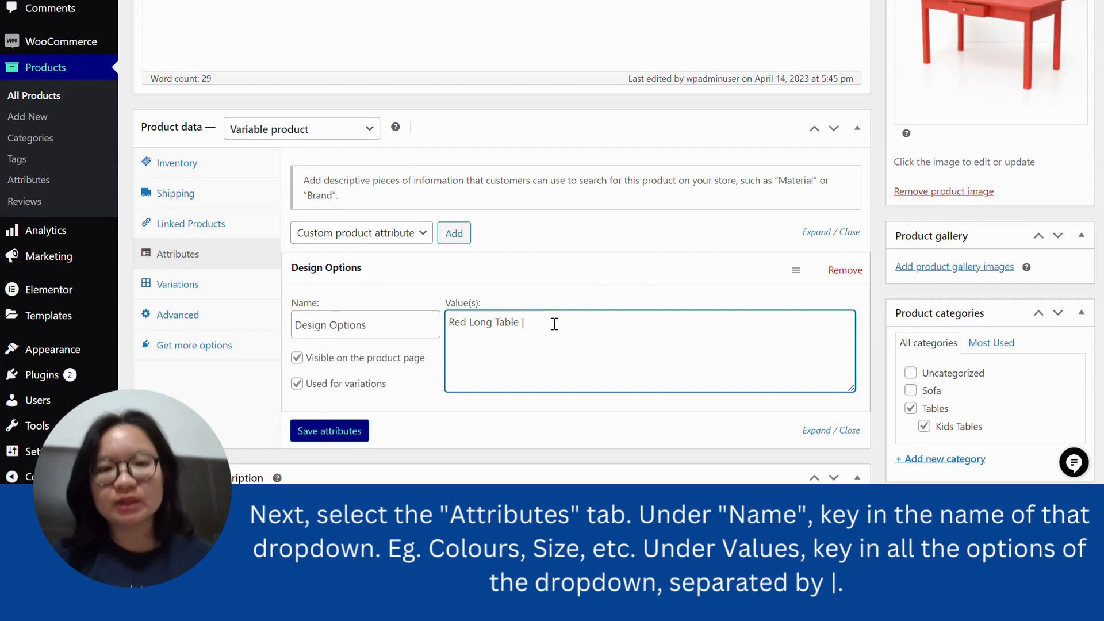
pyautogui.write('Wooden Squale')
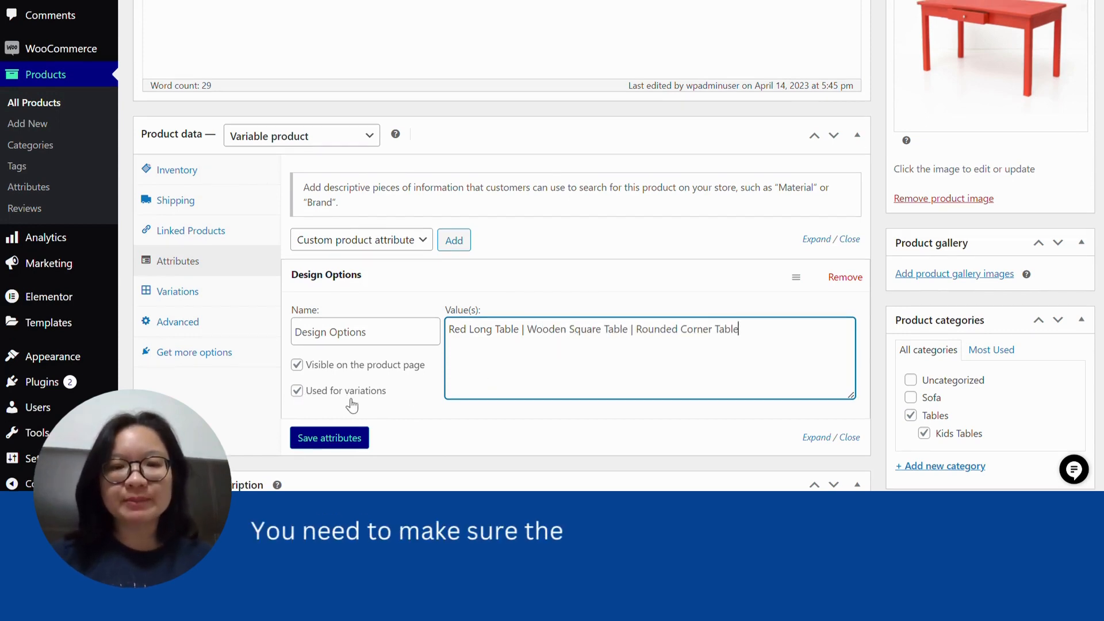
pyautogui.click(329, 437)
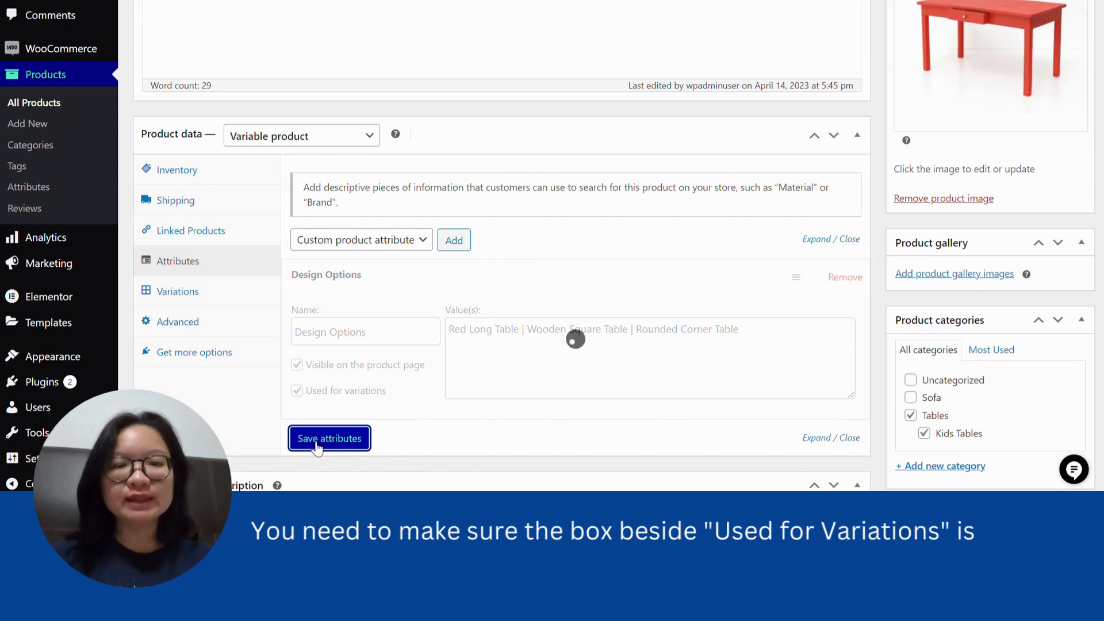
pyautogui.click(328, 438)
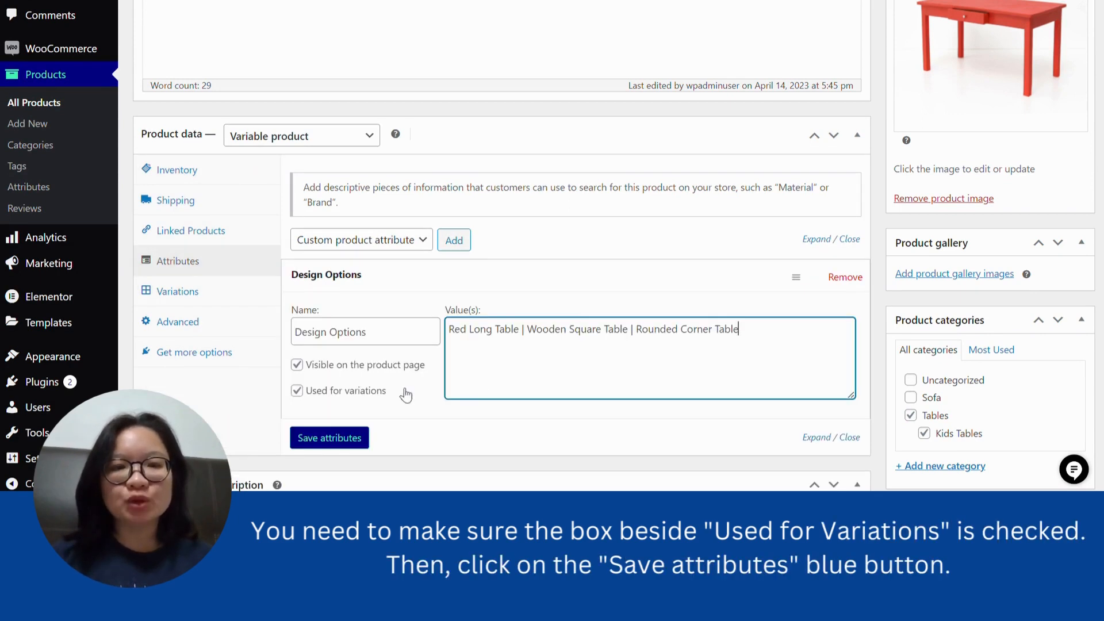
pyautogui.click(329, 436)
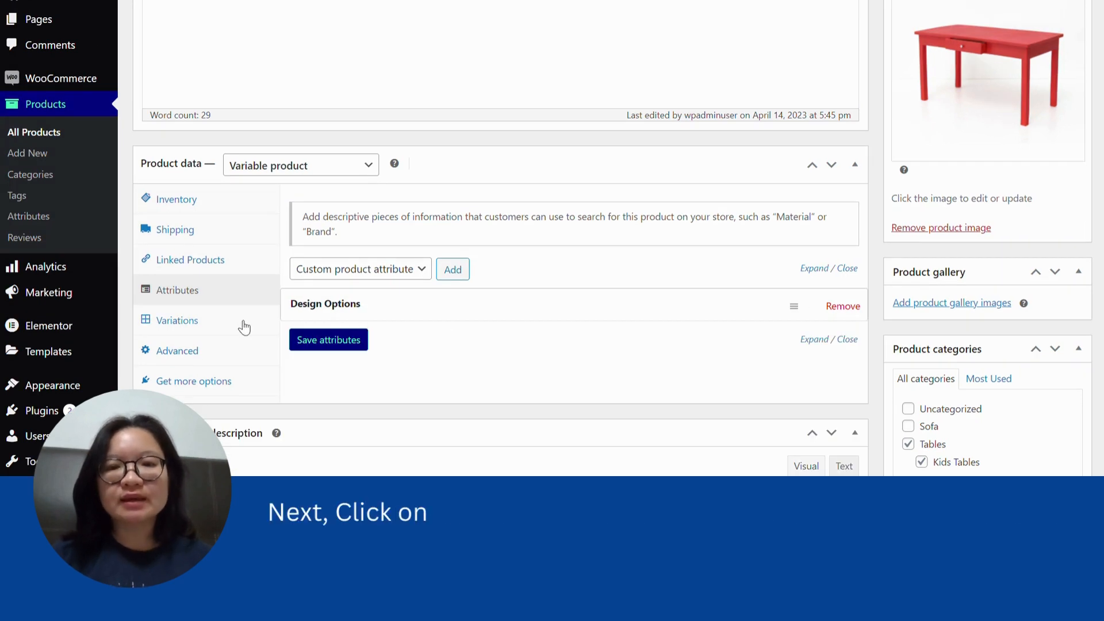
# - Create variations from all attributes, giving Red Long, Wooden Square and Rounded Corner variations
pyautogui.click(177, 320)
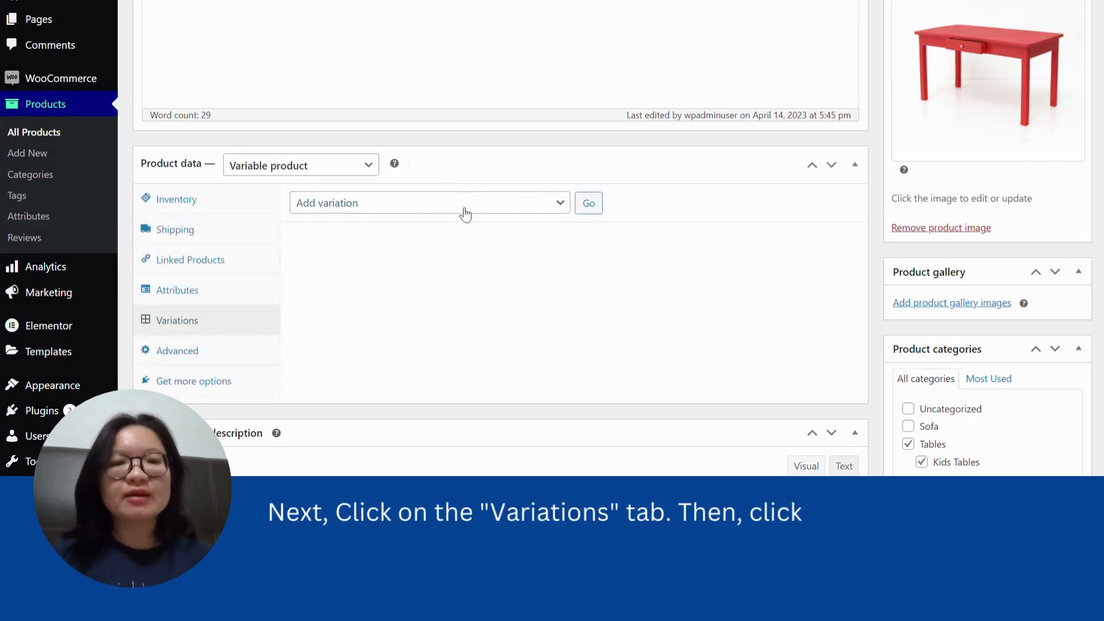
pyautogui.click(429, 203)
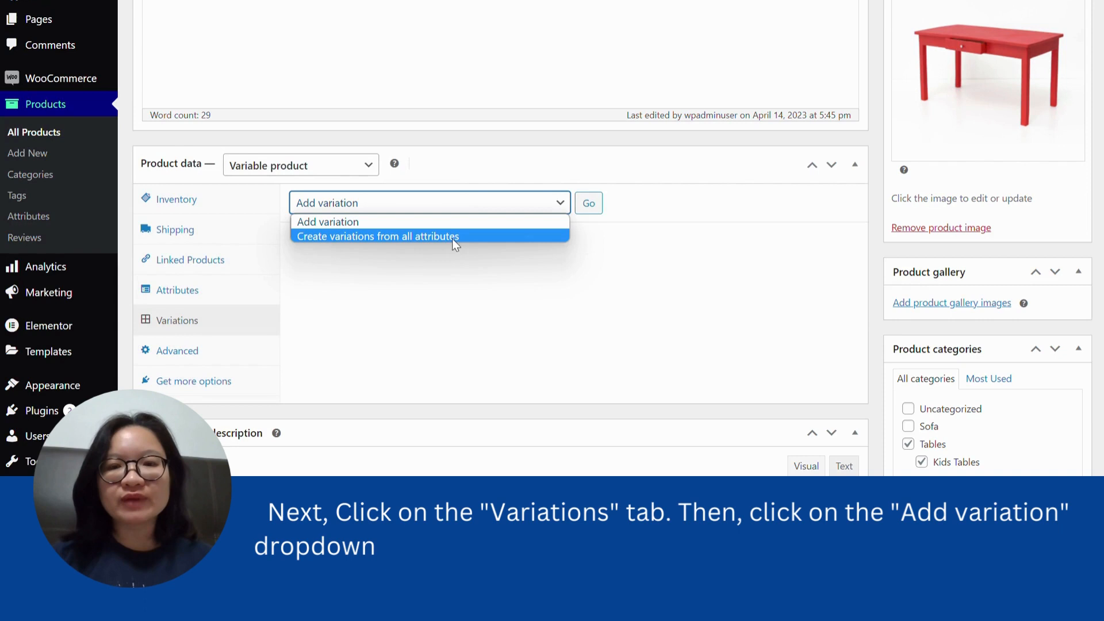
pyautogui.click(378, 235)
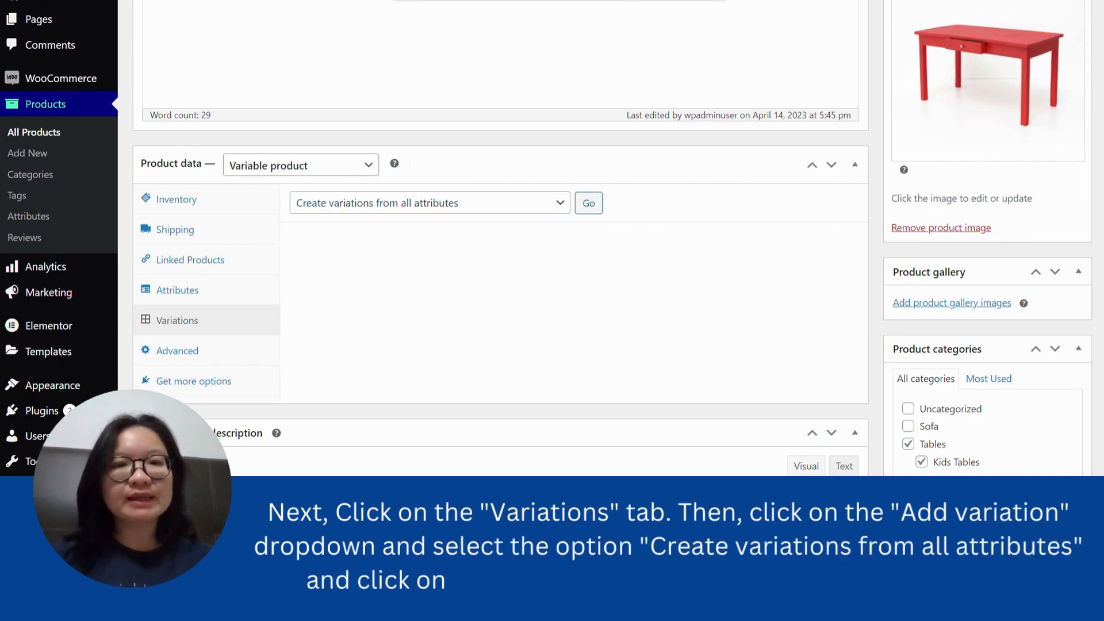
pyautogui.click(588, 203)
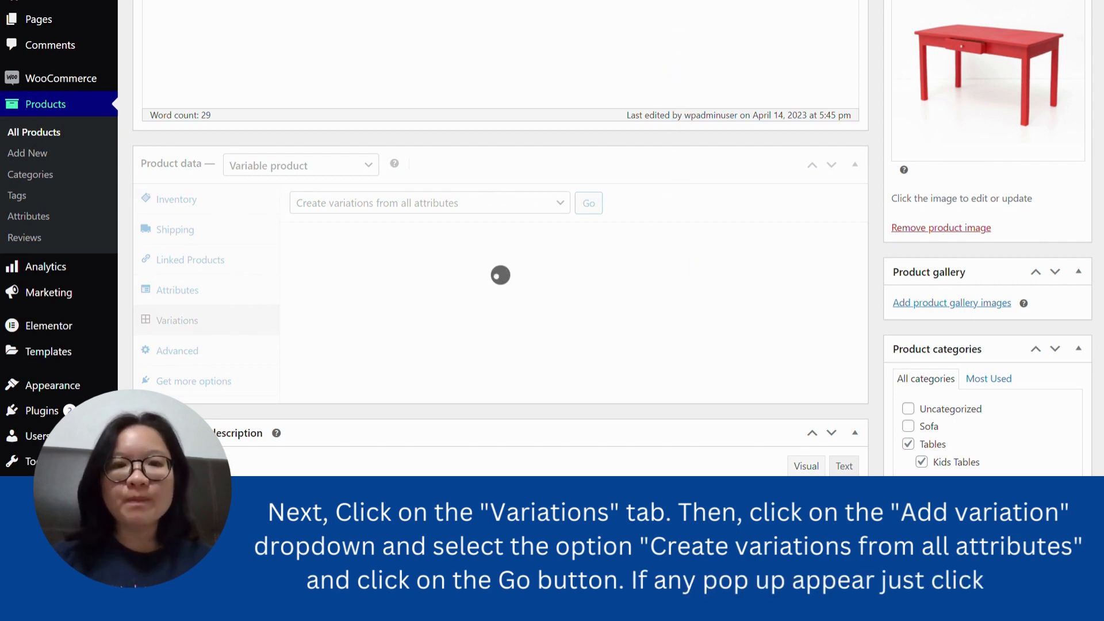
pyautogui.click(588, 203)
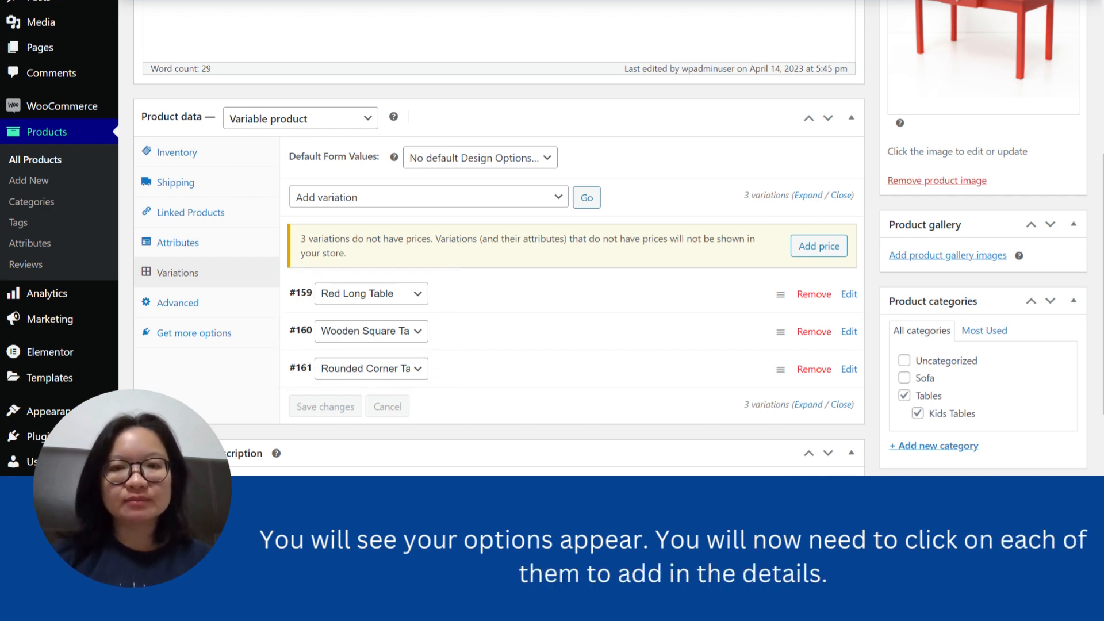
# - Price the Red Long Table variation at 89 regular, 69.9 sale, and pick a sale end date
pyautogui.scroll(-3)
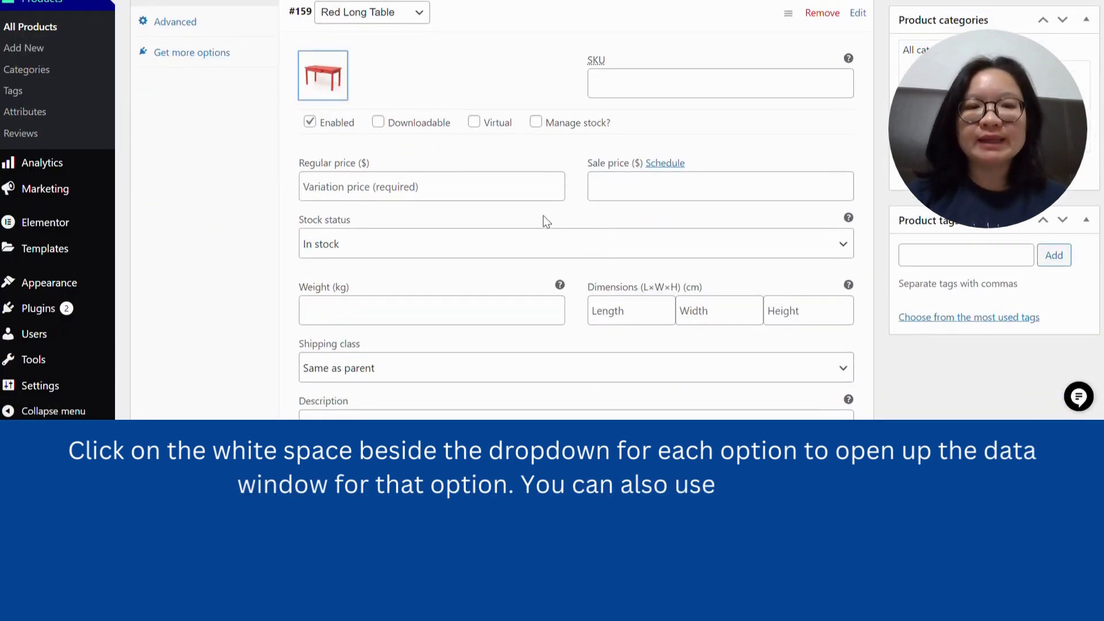
pyautogui.scroll(-3)
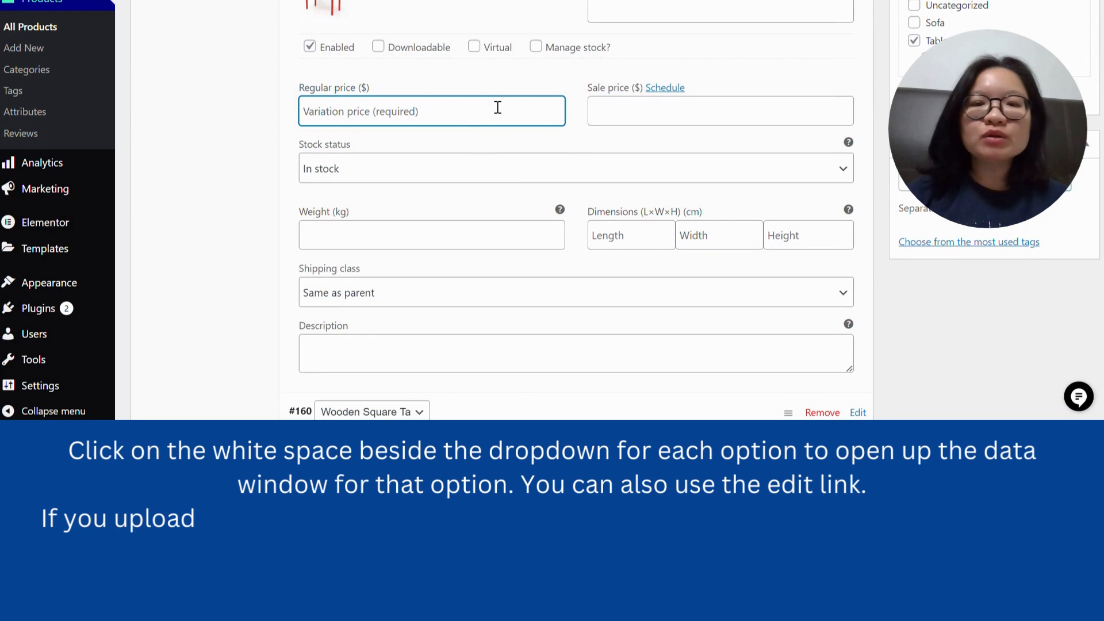
pyautogui.write('89')
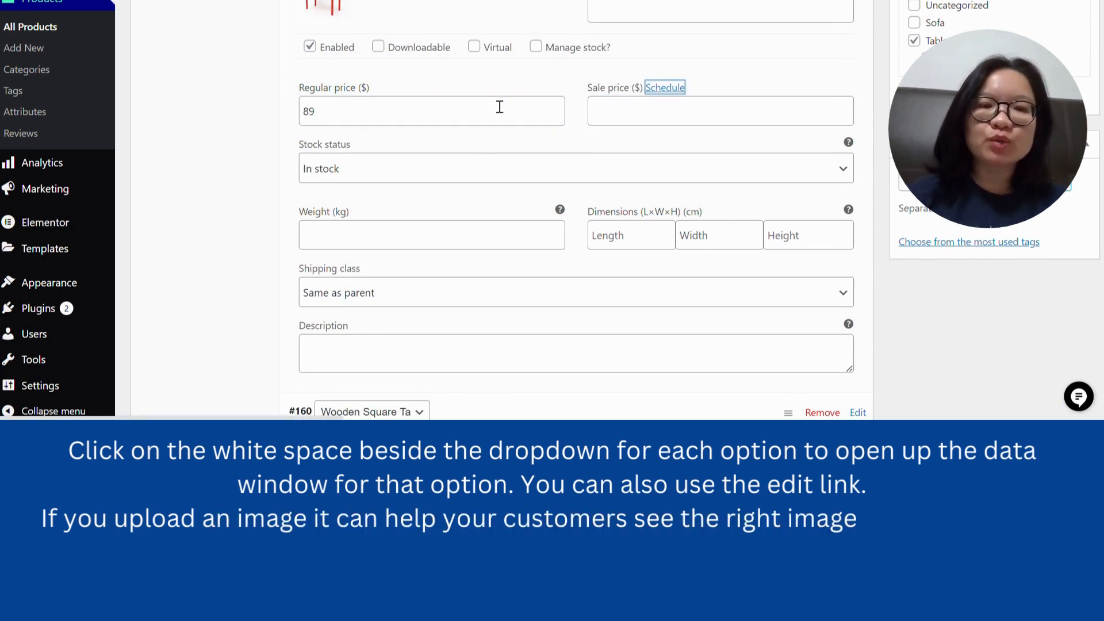
pyautogui.write('69.9')
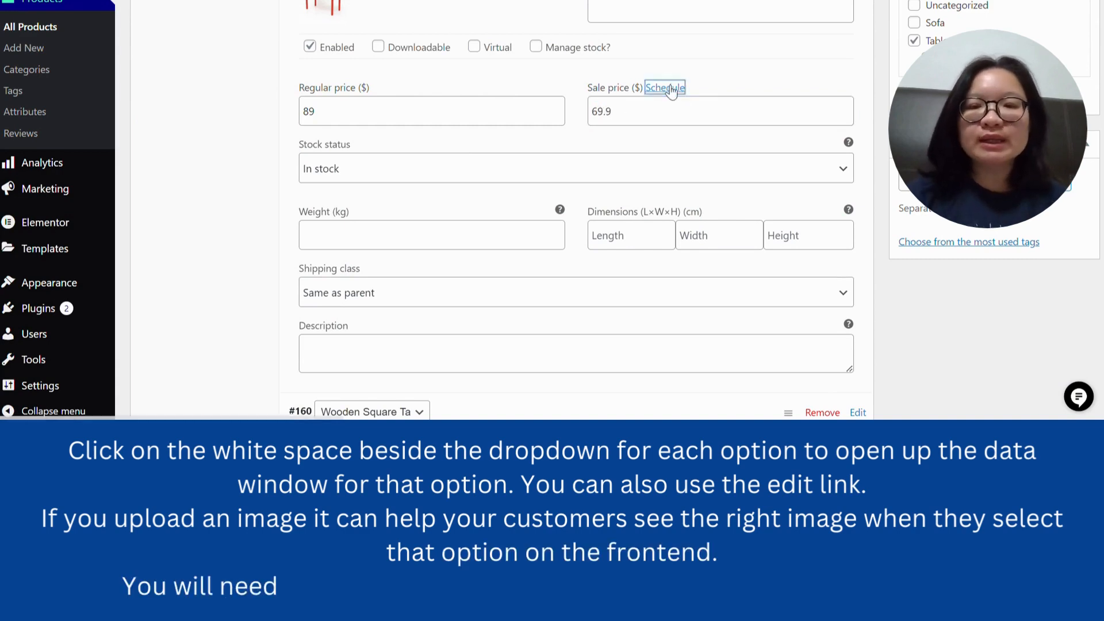
pyautogui.click(664, 88)
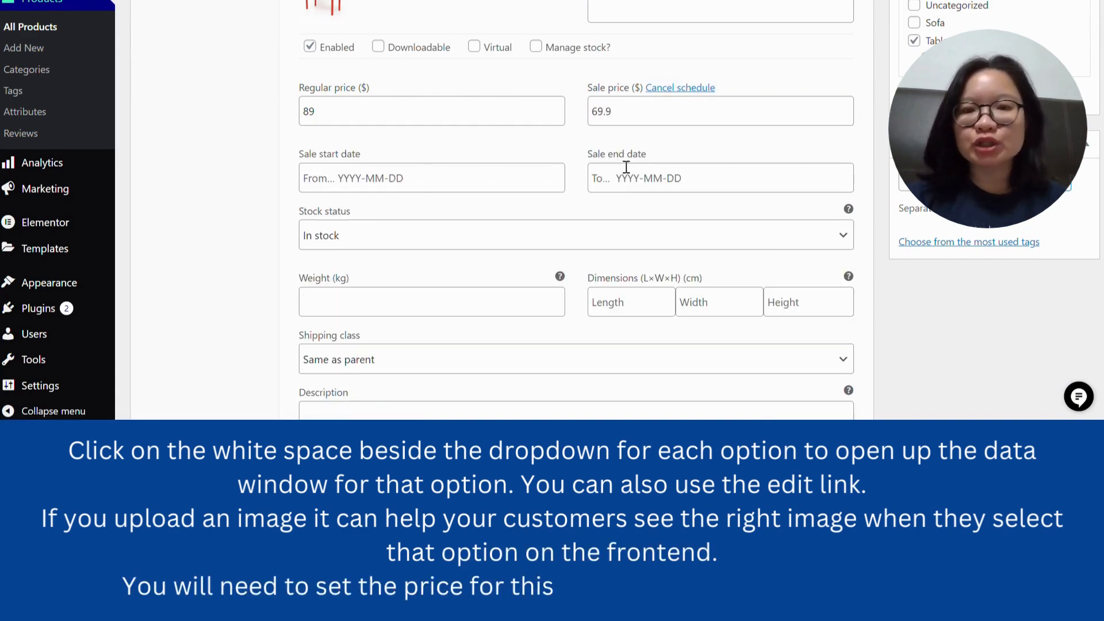
pyautogui.click(719, 178)
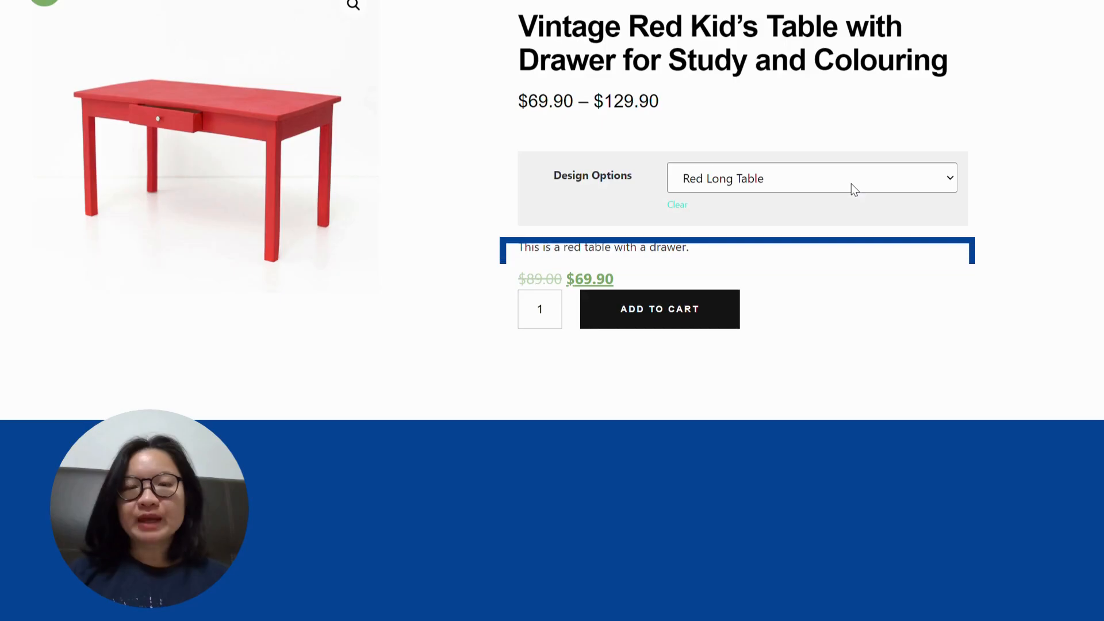
pyautogui.click(812, 177)
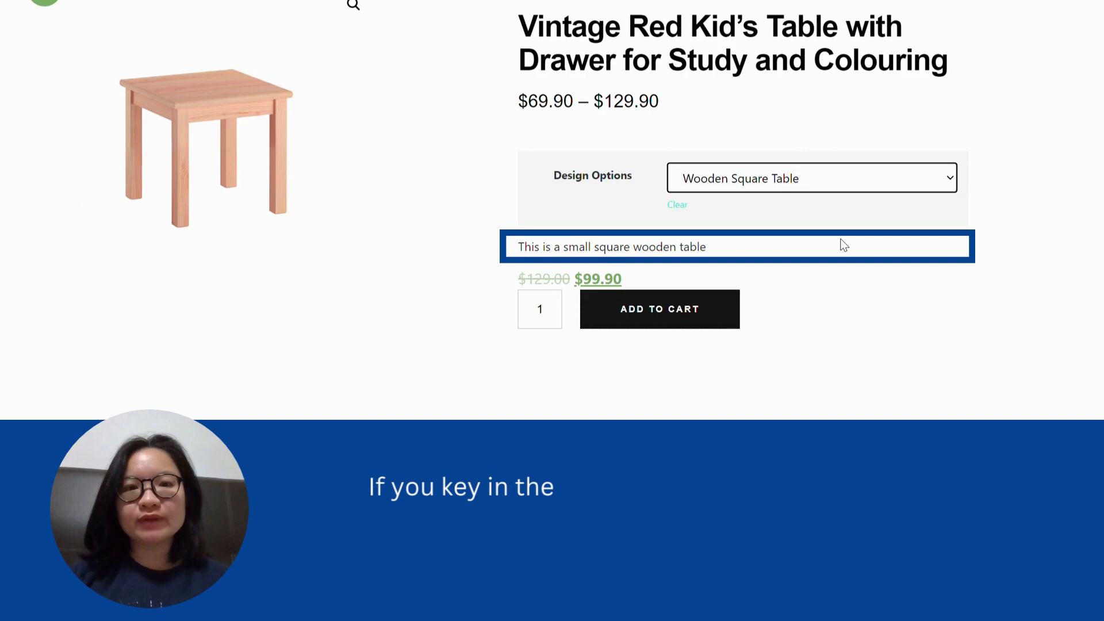
pyautogui.click(811, 178)
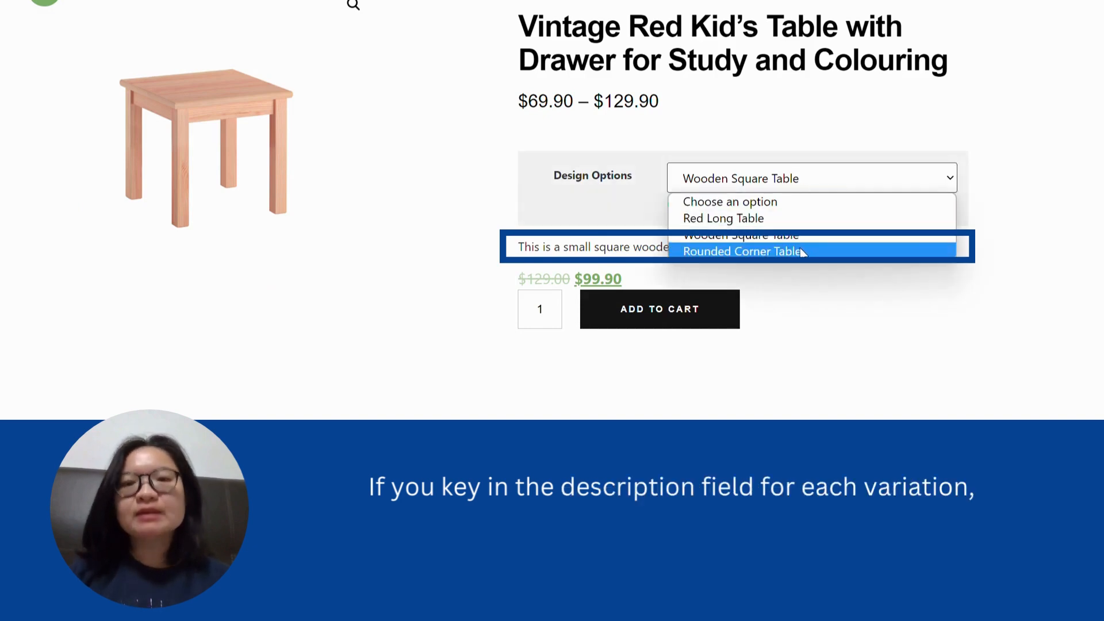
pyautogui.click(741, 252)
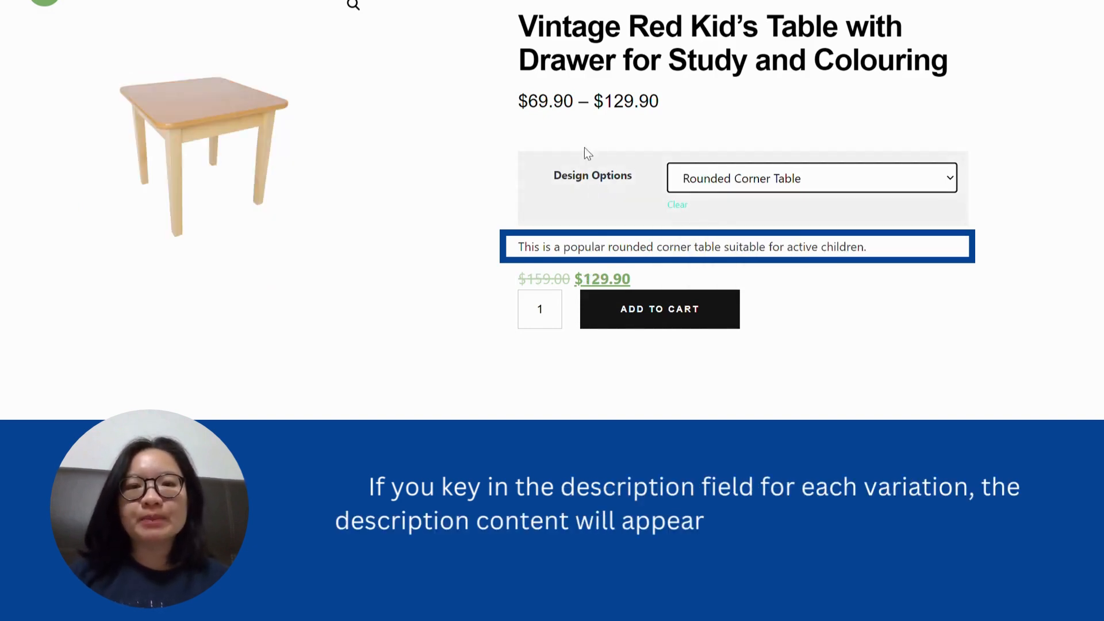
pyautogui.click(810, 178)
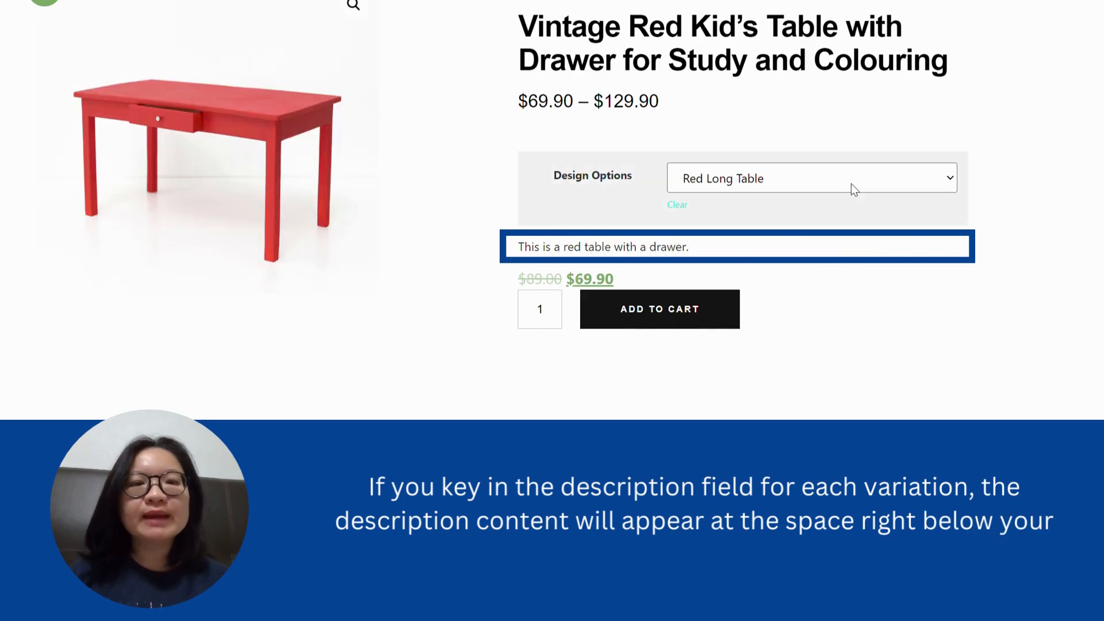